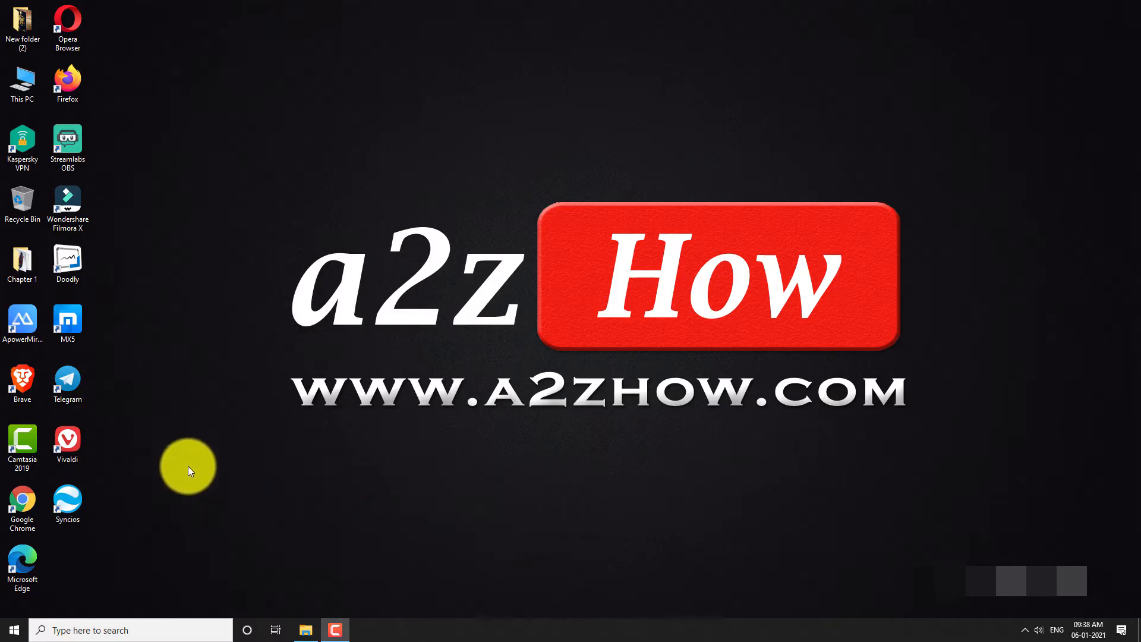
- Launch Google Chrome from the desktop shortcut
double_click(22, 502)
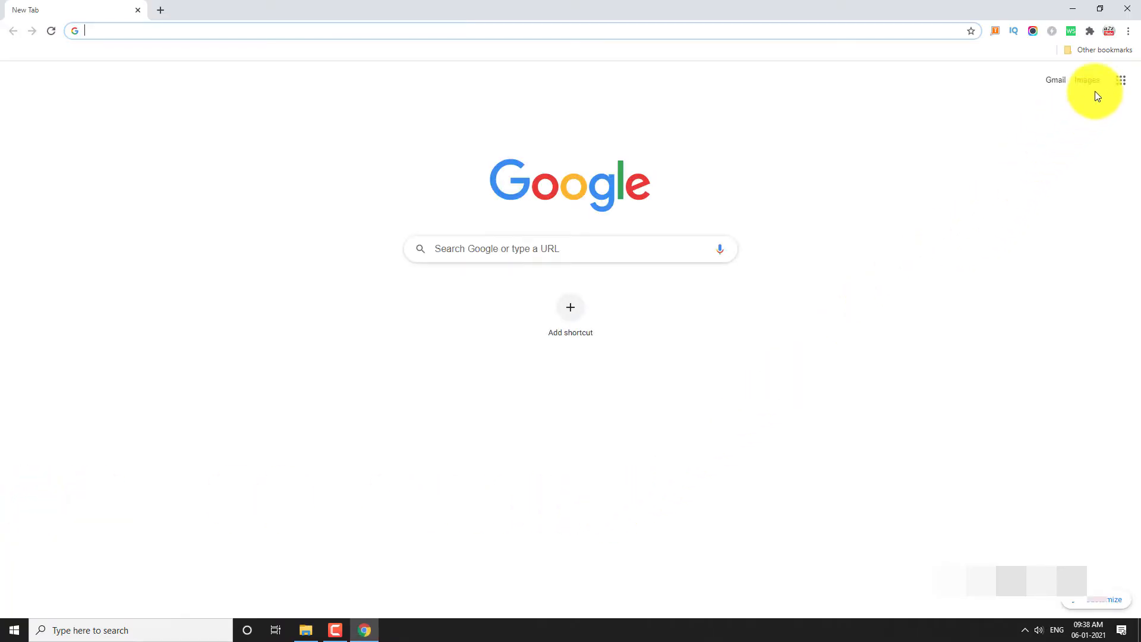
mouse_move(1130, 31)
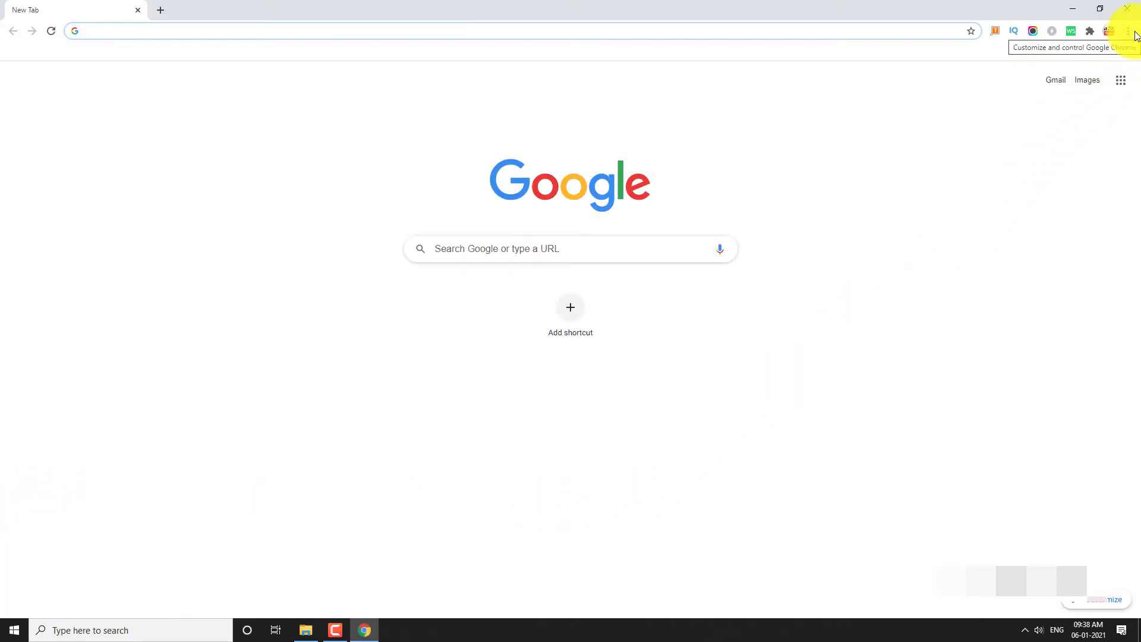
- Go to Settings > About Chrome to confirm Chrome is up to date with its version shown
left_click(1130, 31)
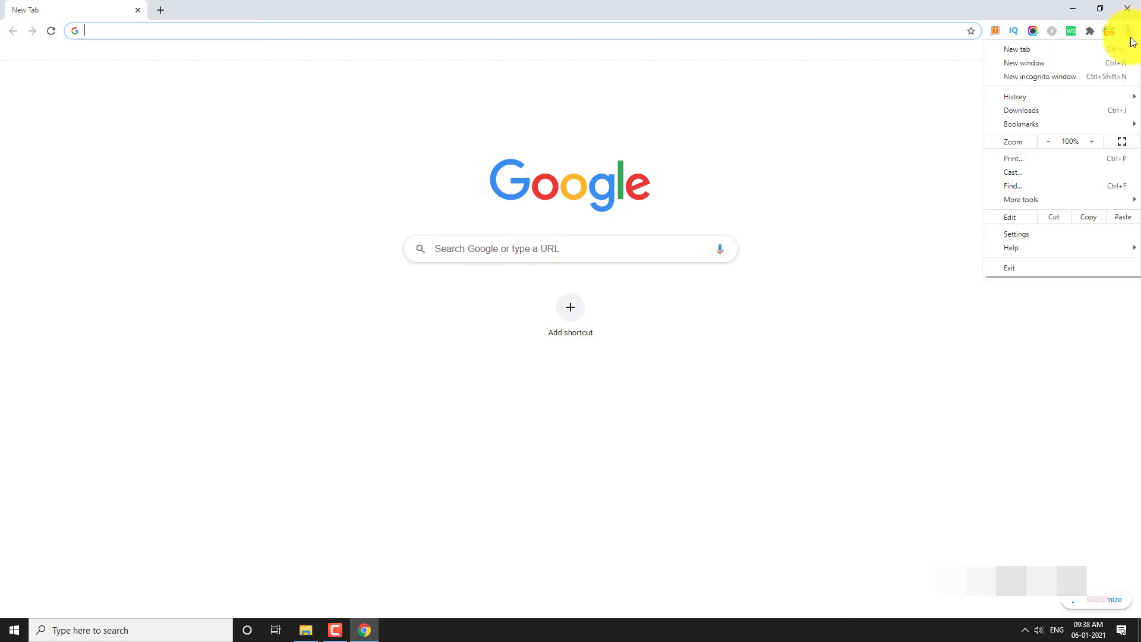
left_click(1017, 235)
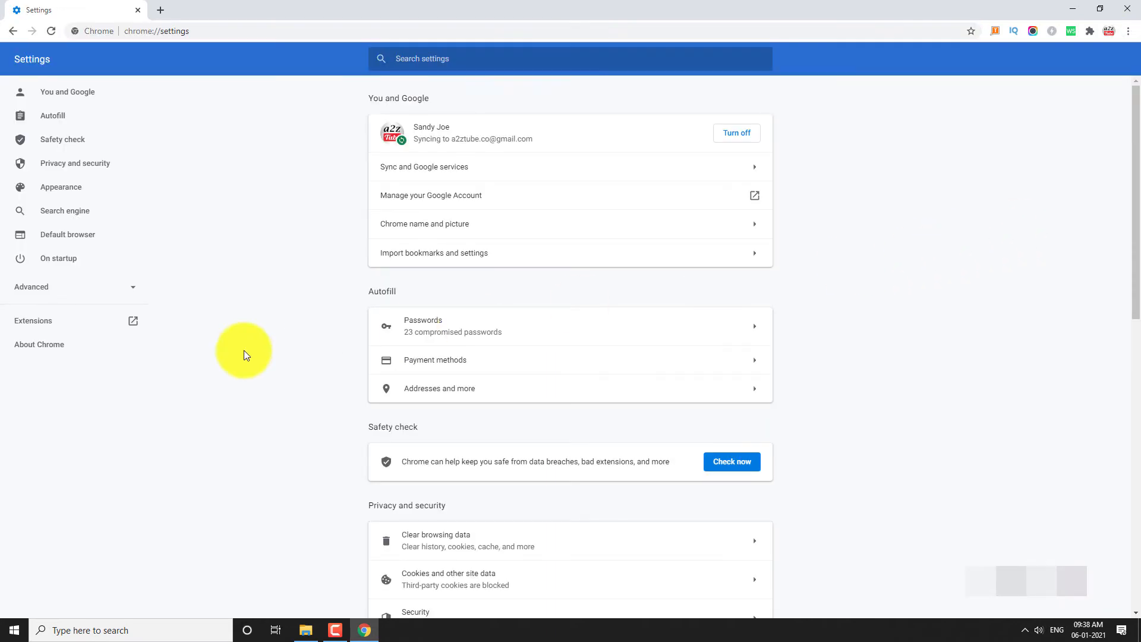
mouse_move(40, 344)
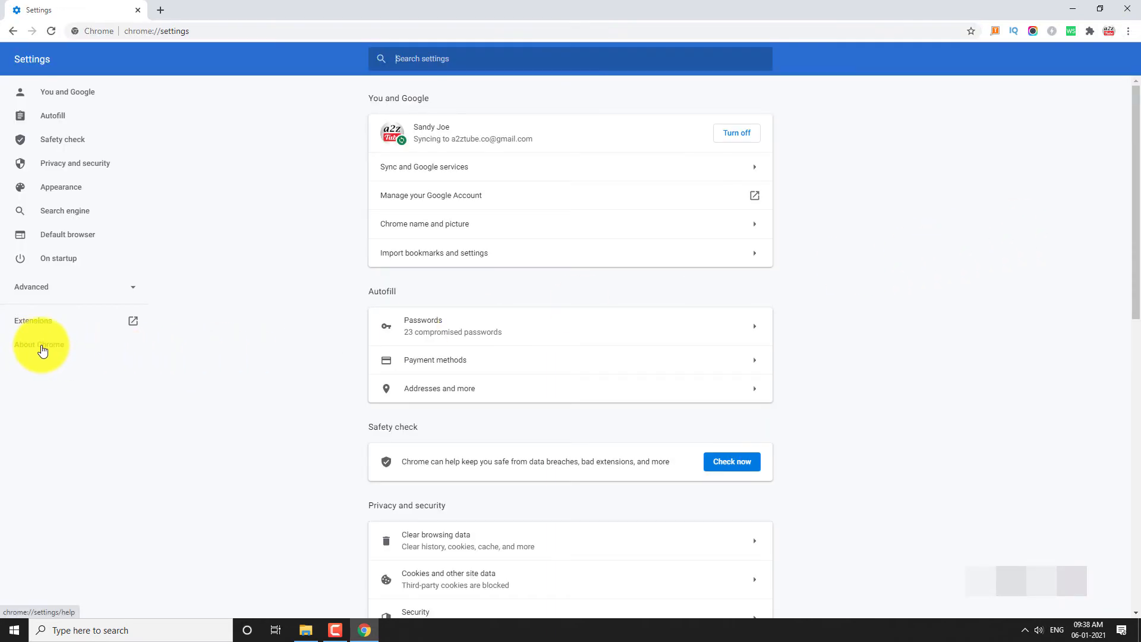
left_click(41, 345)
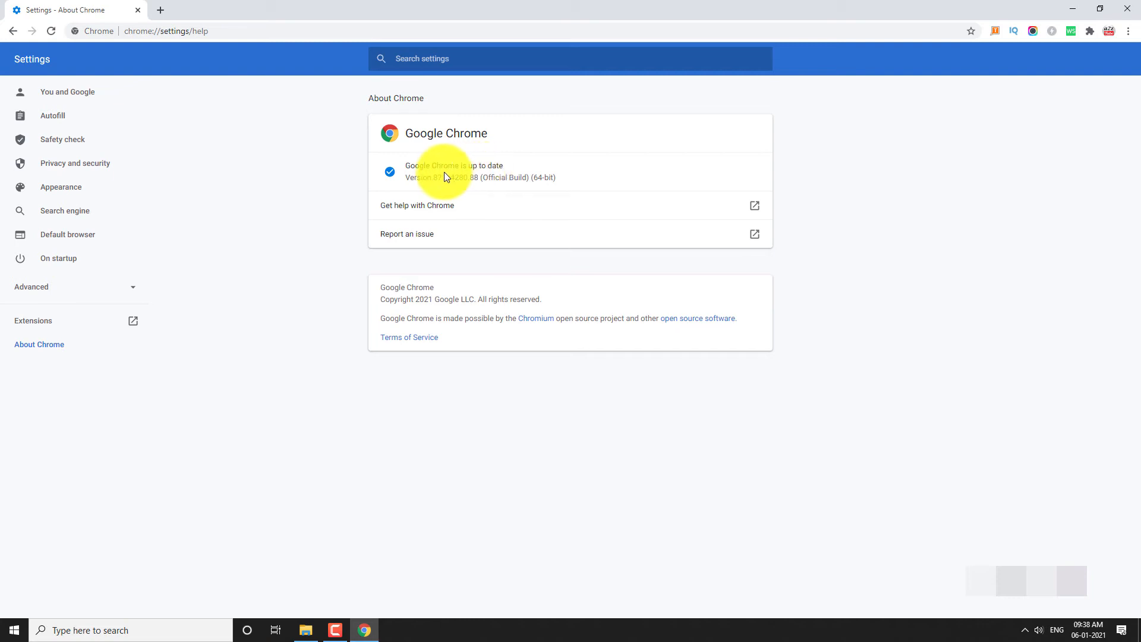
mouse_move(514, 181)
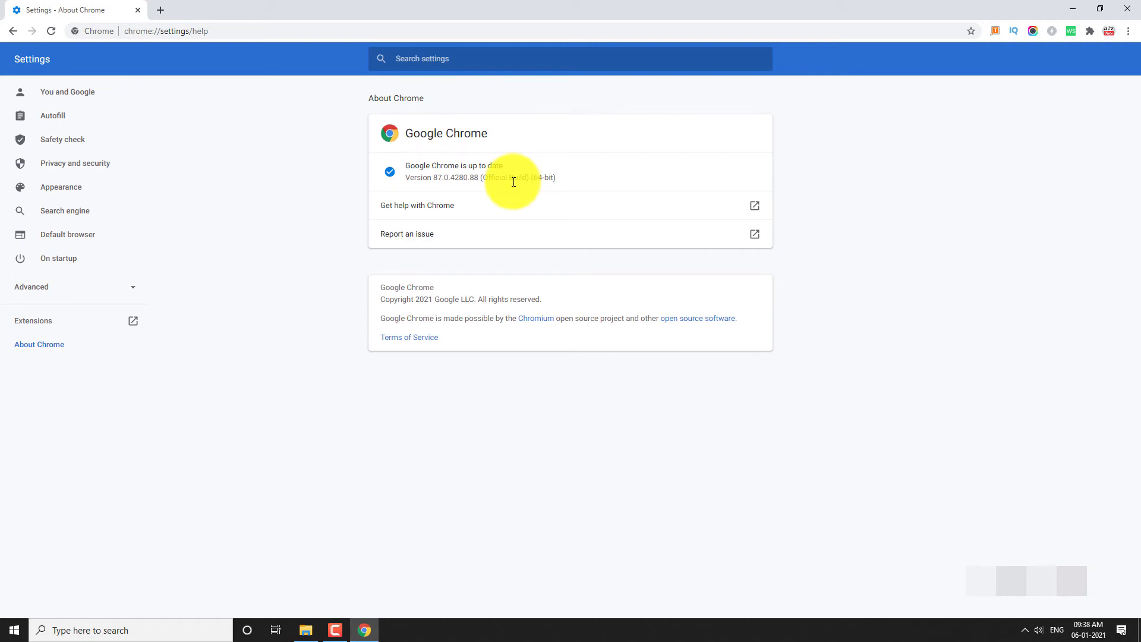
mouse_move(1090, 37)
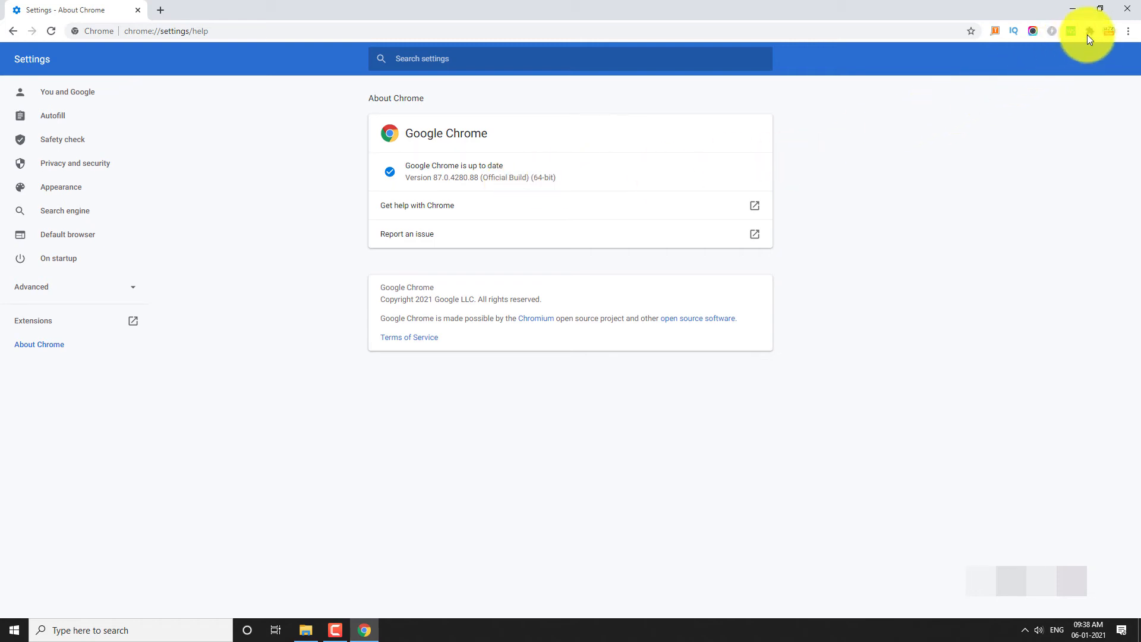